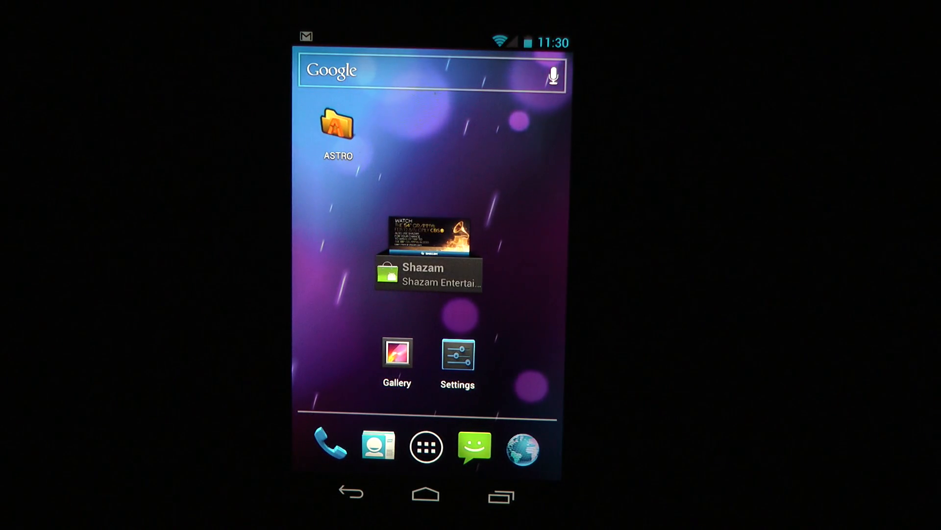
# Step: Launch Chrome Beta from the home screen onto the Other devices synced-tabs page
pyautogui.click(425, 446)
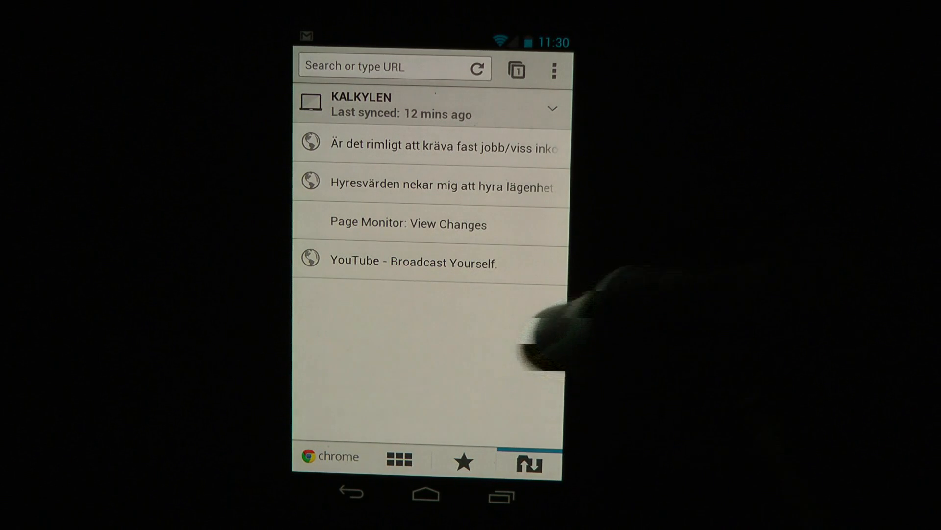
# Step: Load the synced 'YouTube - Broadcast Yourself' tab, showing the YouTube mobile feed
pyautogui.click(463, 460)
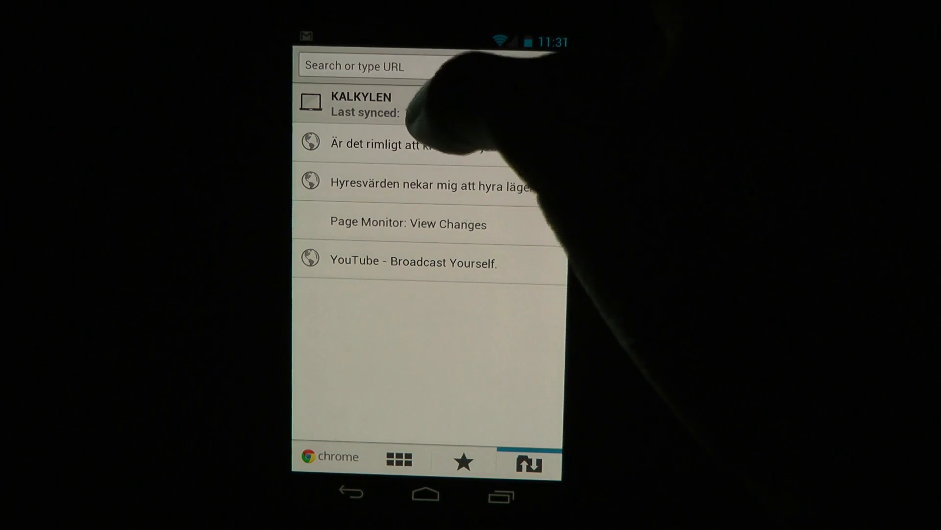
pyautogui.click(420, 66)
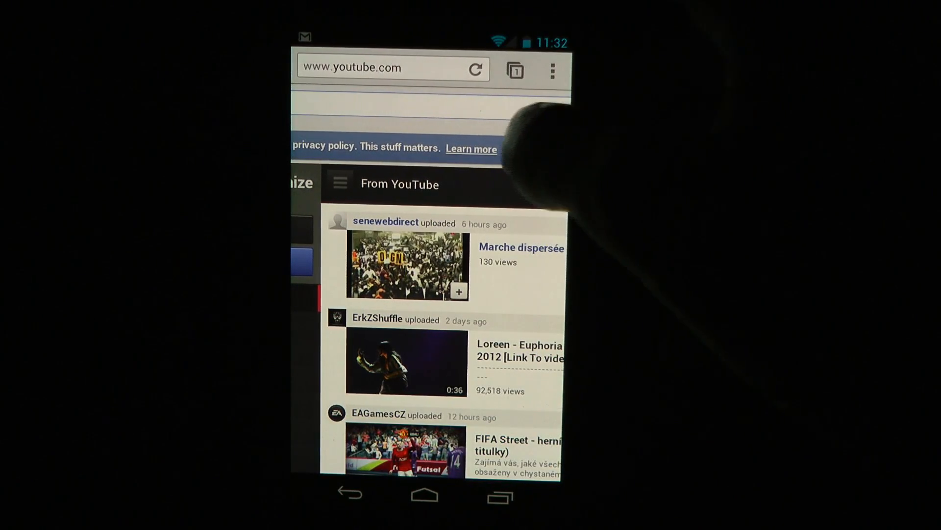
# Step: Search Google for 'cat' via the omnibox suggestion and scroll through the image results
pyautogui.click(394, 67)
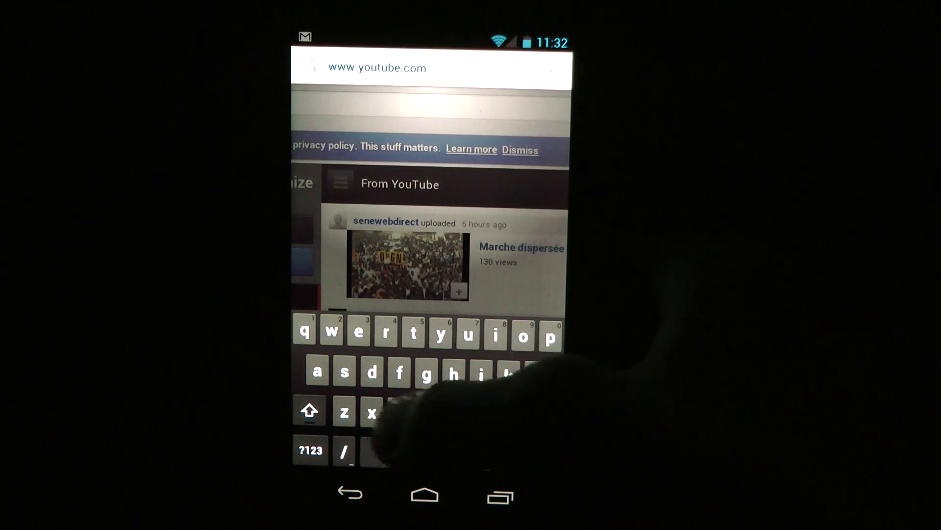
pyautogui.write('cat')
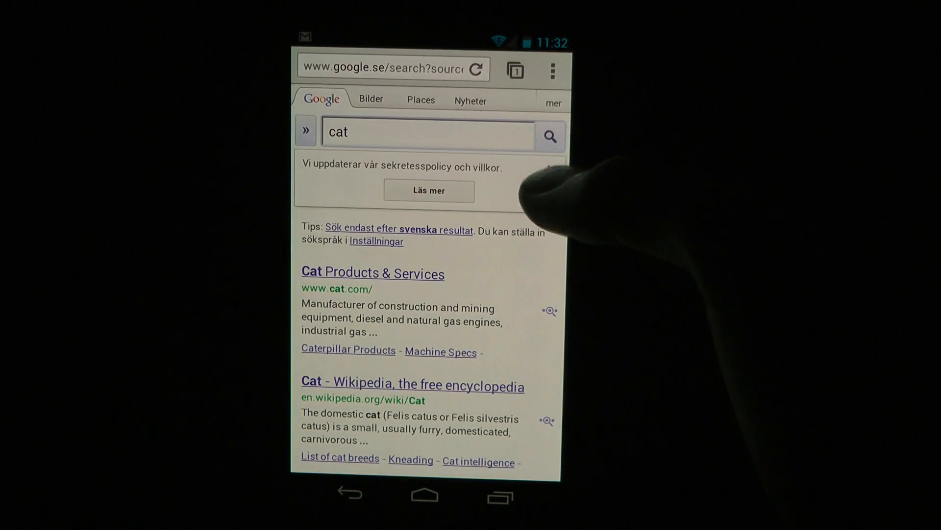
pyautogui.scroll(-3)
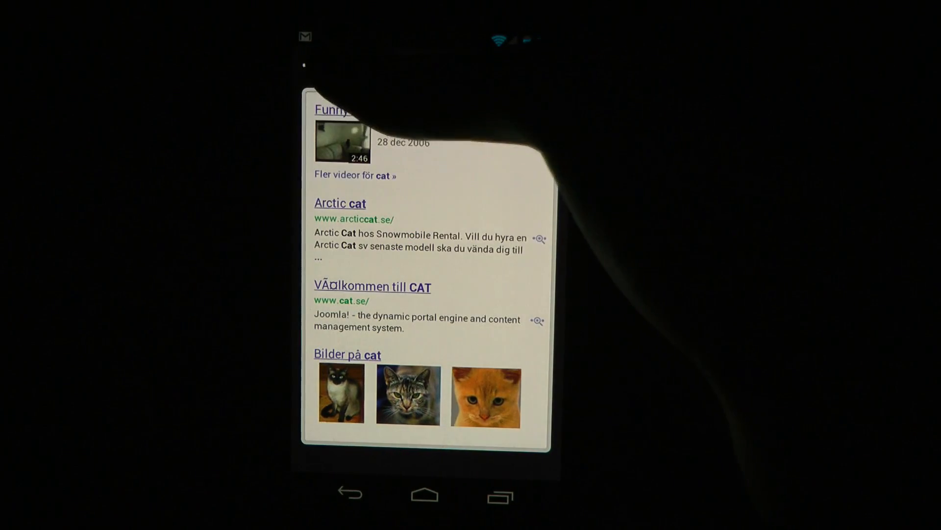
# Step: Open the first synced article in a new tab, return to the cat results and bring up the menu
pyautogui.click(515, 69)
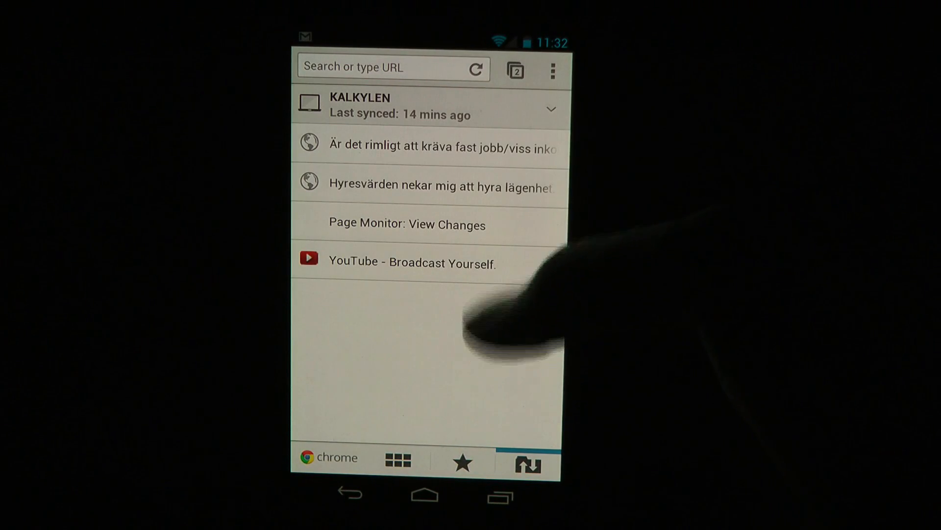
pyautogui.click(426, 146)
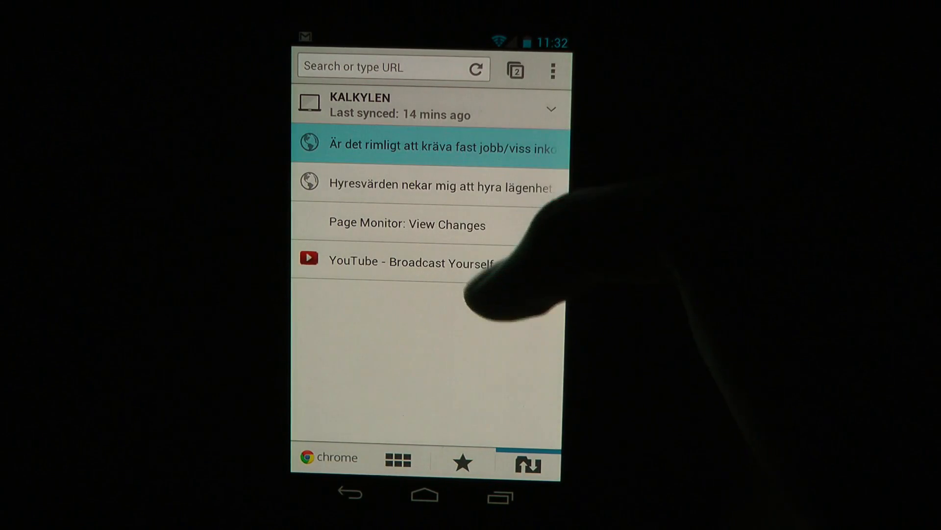
pyautogui.click(426, 144)
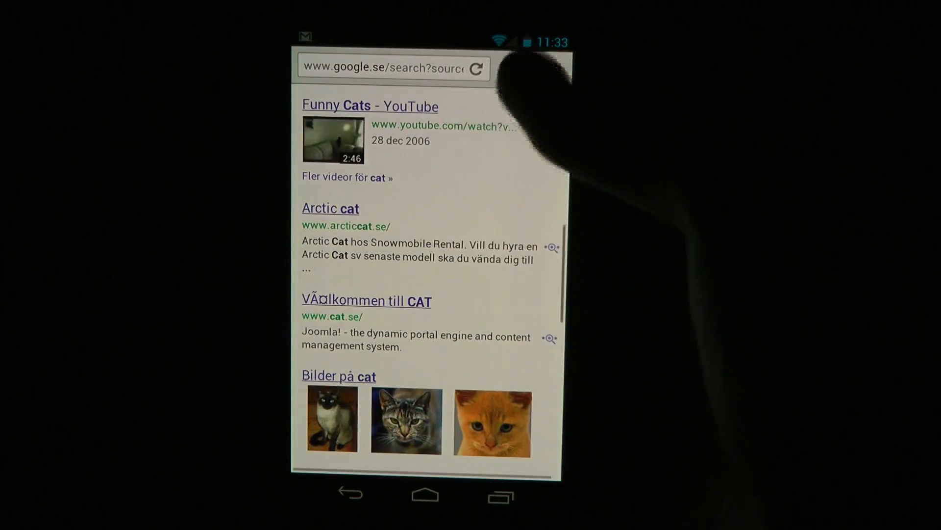
pyautogui.click(516, 70)
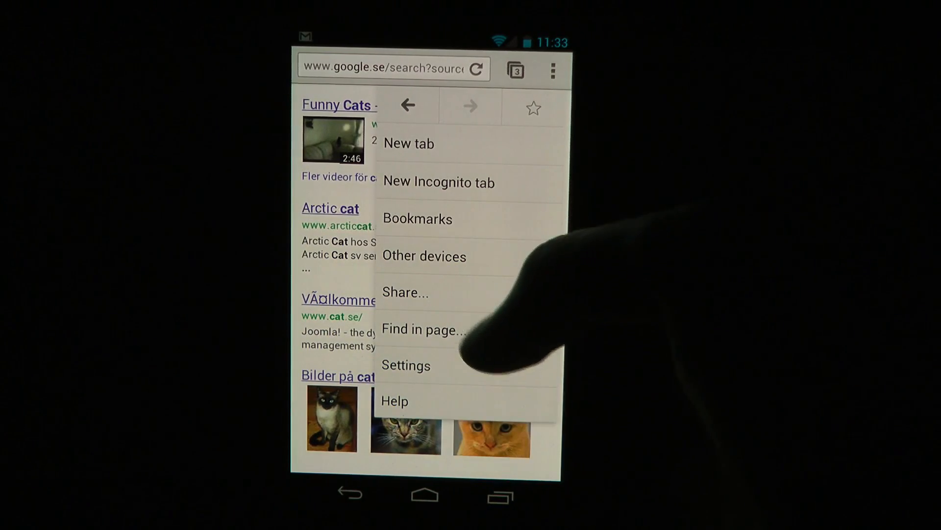
pyautogui.click(406, 365)
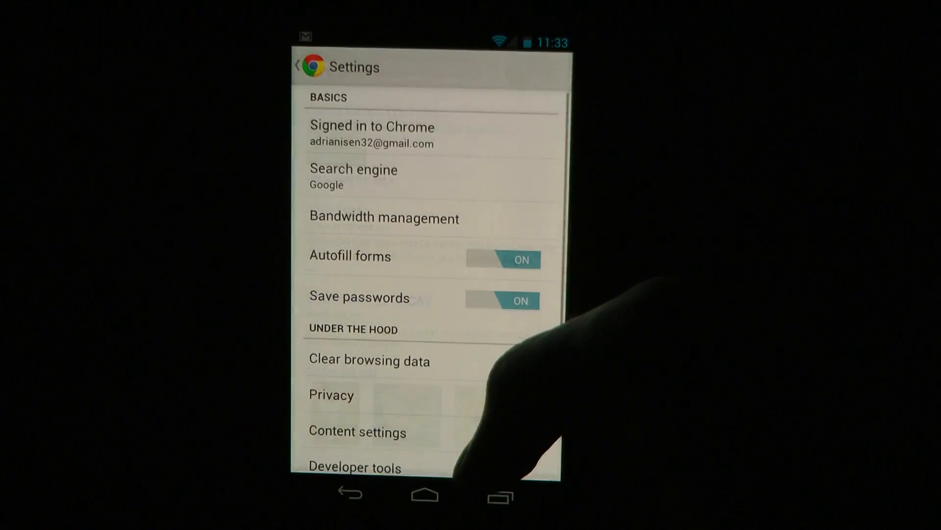
pyautogui.scroll(-3)
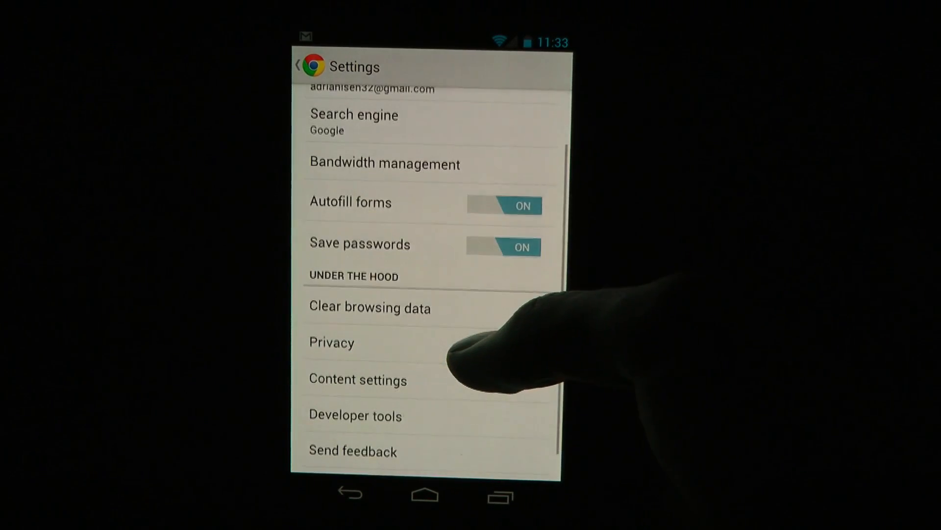
pyautogui.scroll(-3)
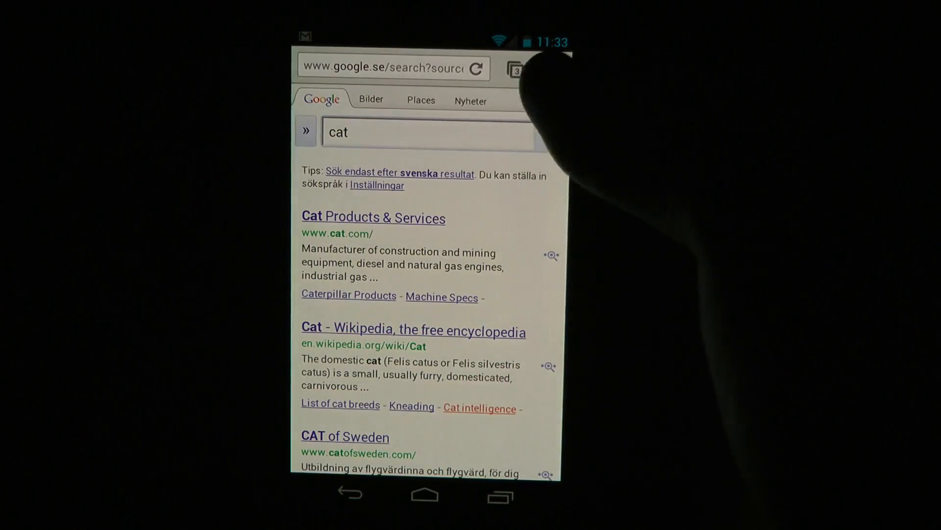
# Step: From the menu's Other devices list, load the synced YouTube homepage in desktop layout
pyautogui.click(552, 70)
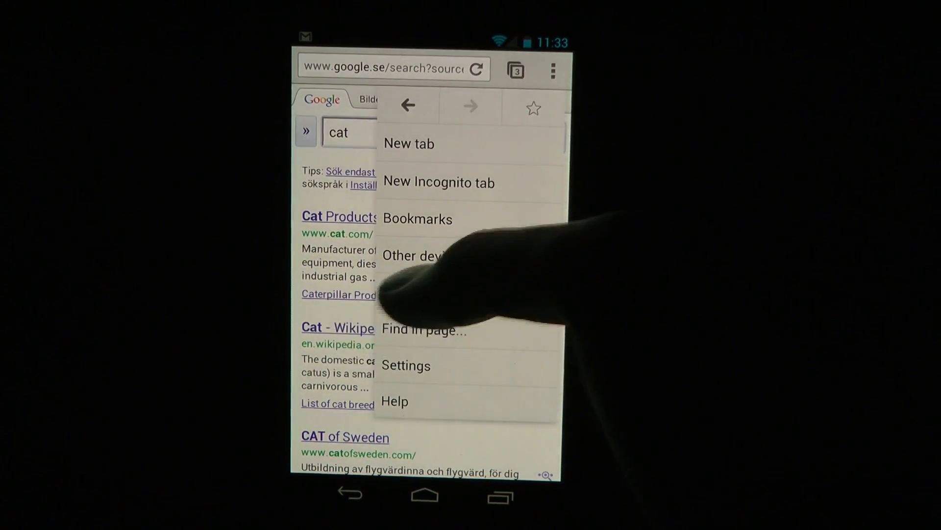
pyautogui.click(409, 143)
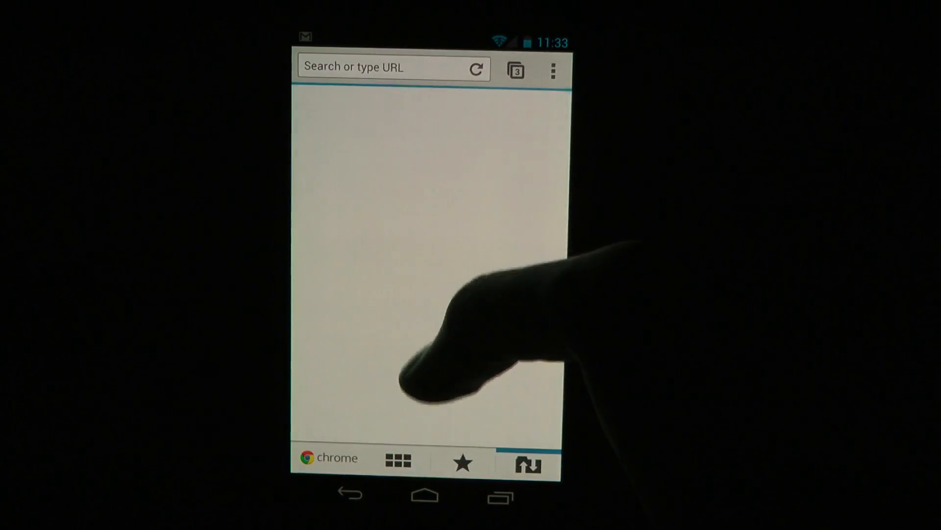
pyautogui.click(528, 463)
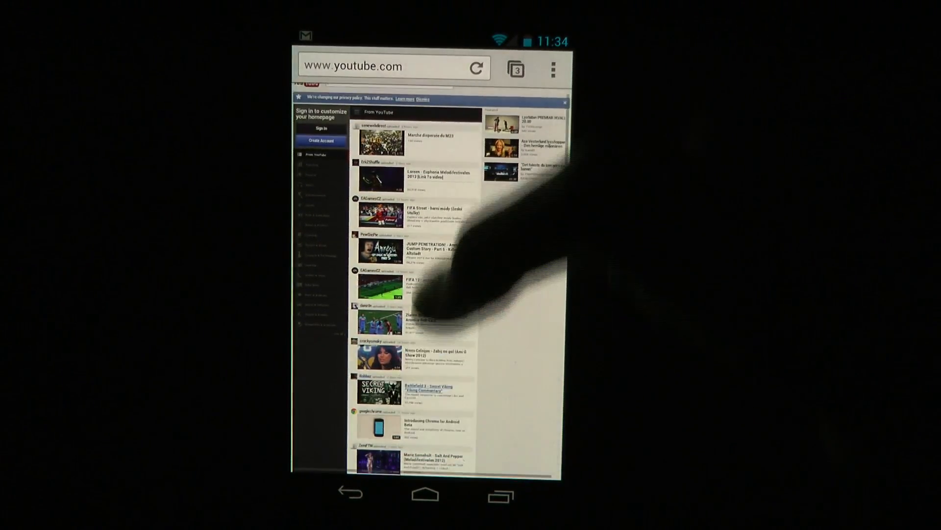
# Step: Zoom into the desktop YouTube feed and scroll well down its list of uploaded videos
pyautogui.scroll(-3)
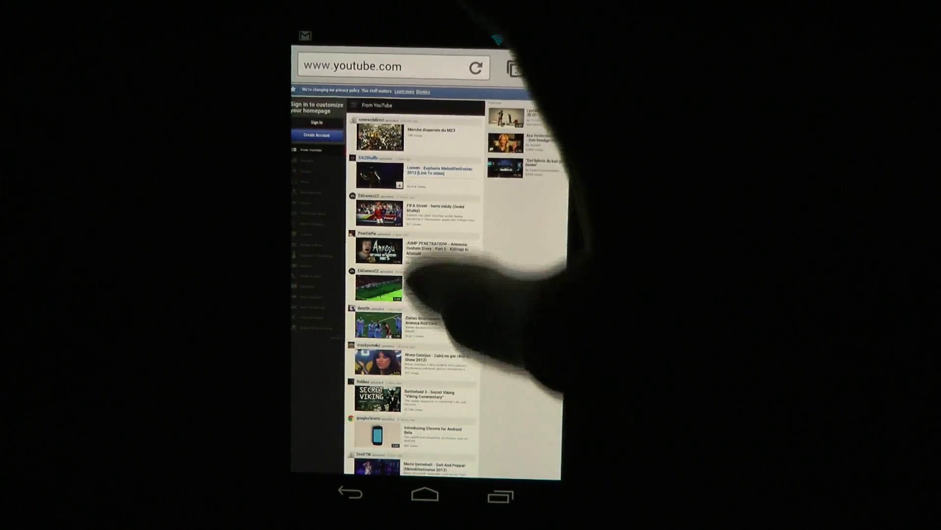
pyautogui.scroll(-3)
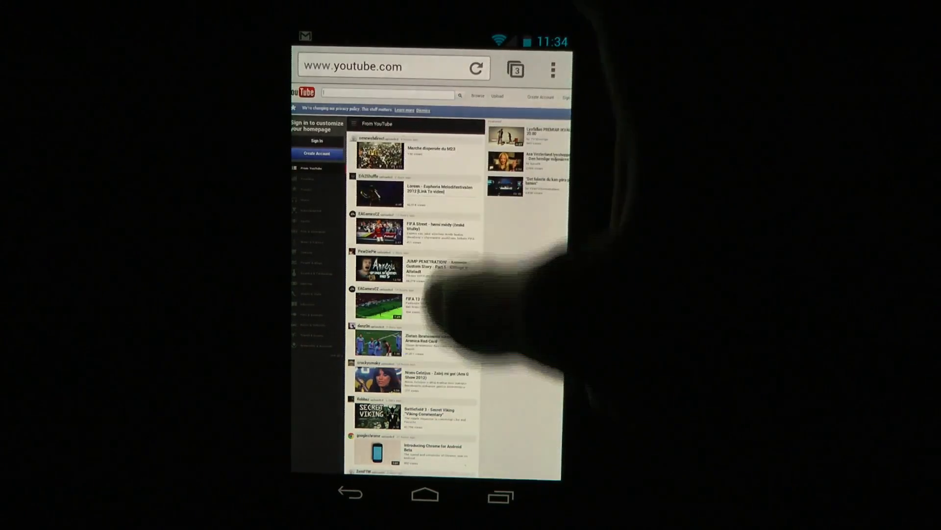
pyautogui.scroll(-3)
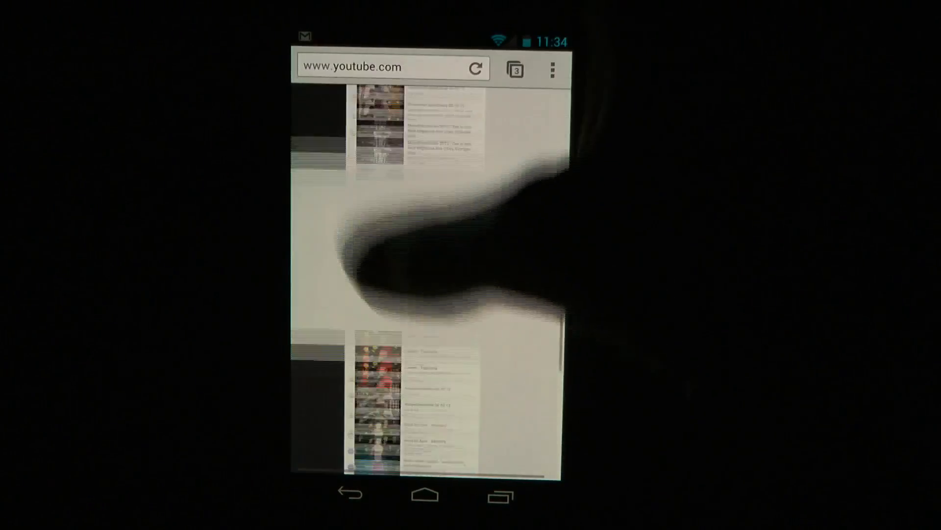
pyautogui.scroll(-3)
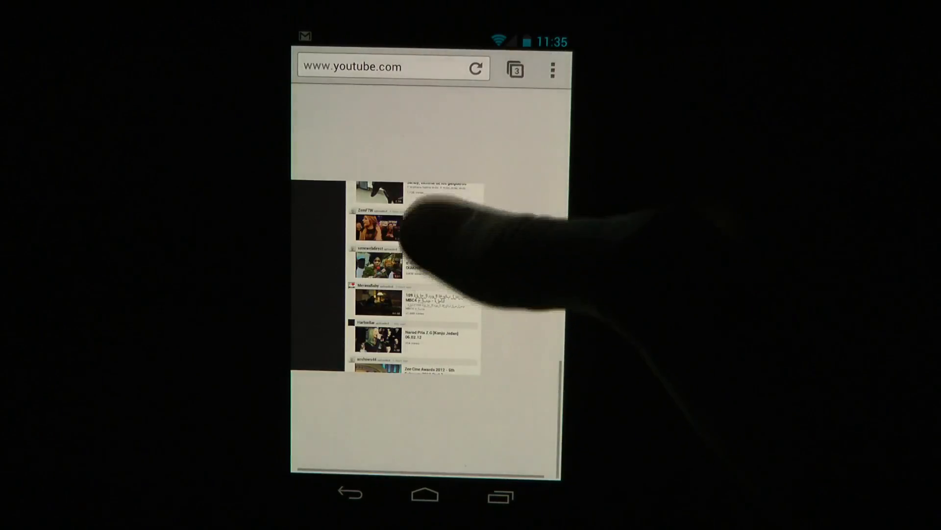
pyautogui.scroll(-3)
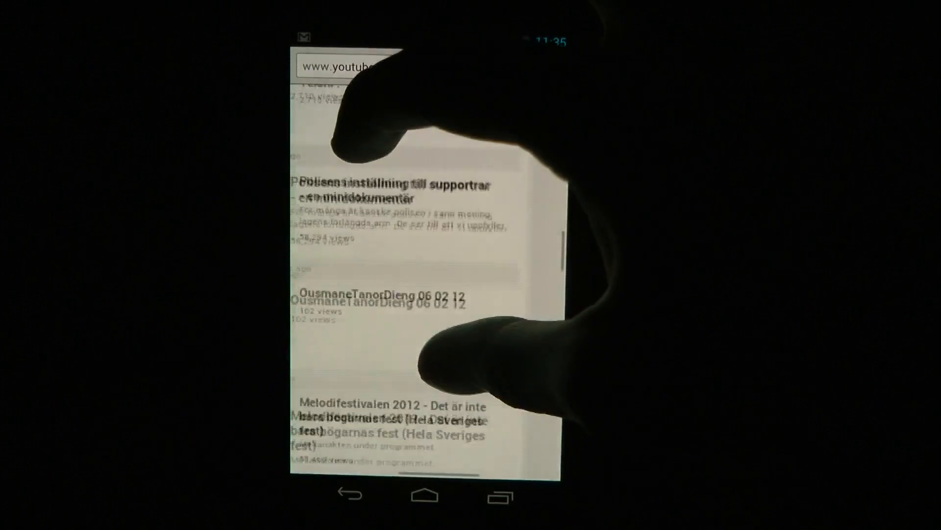
pyautogui.scroll(-3)
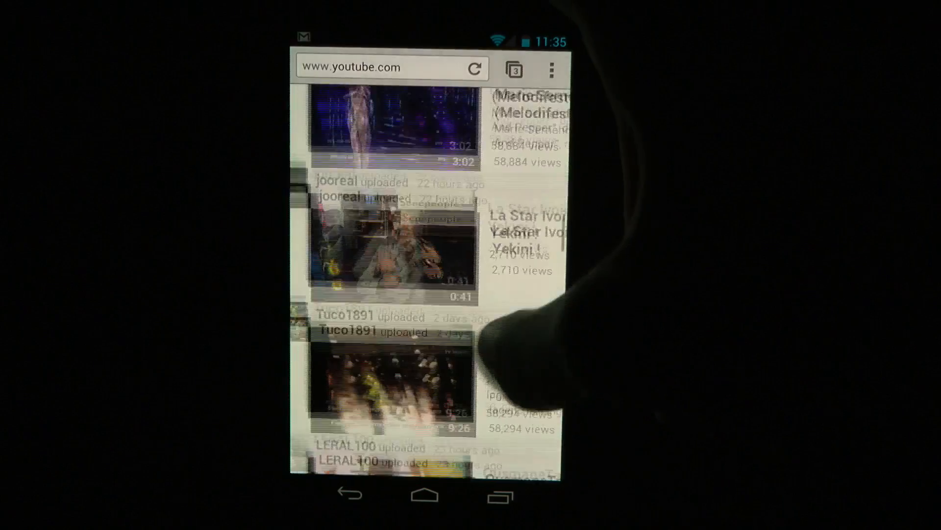
pyautogui.scroll(-3)
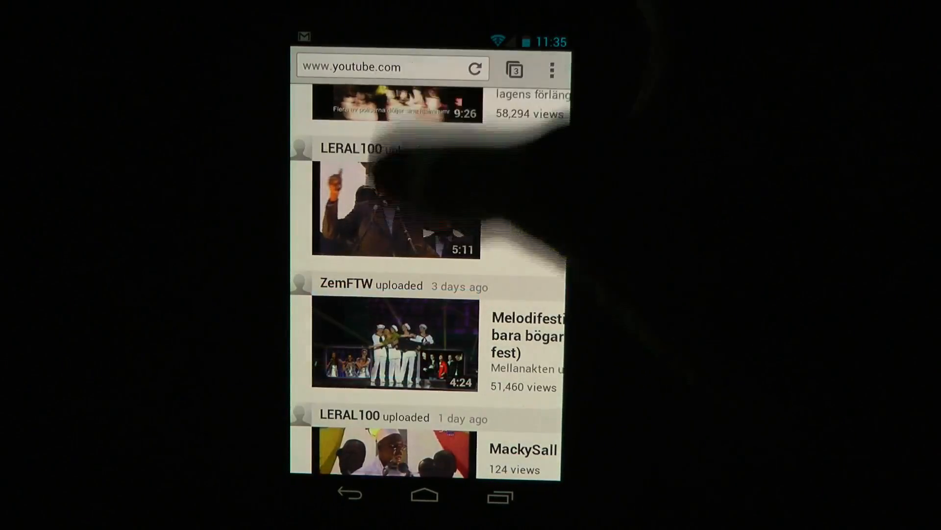
pyautogui.scroll(-3)
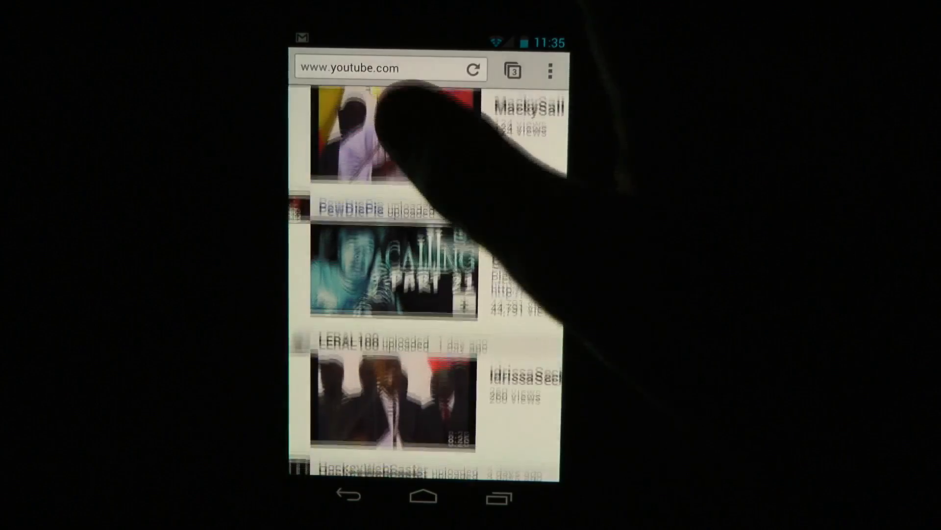